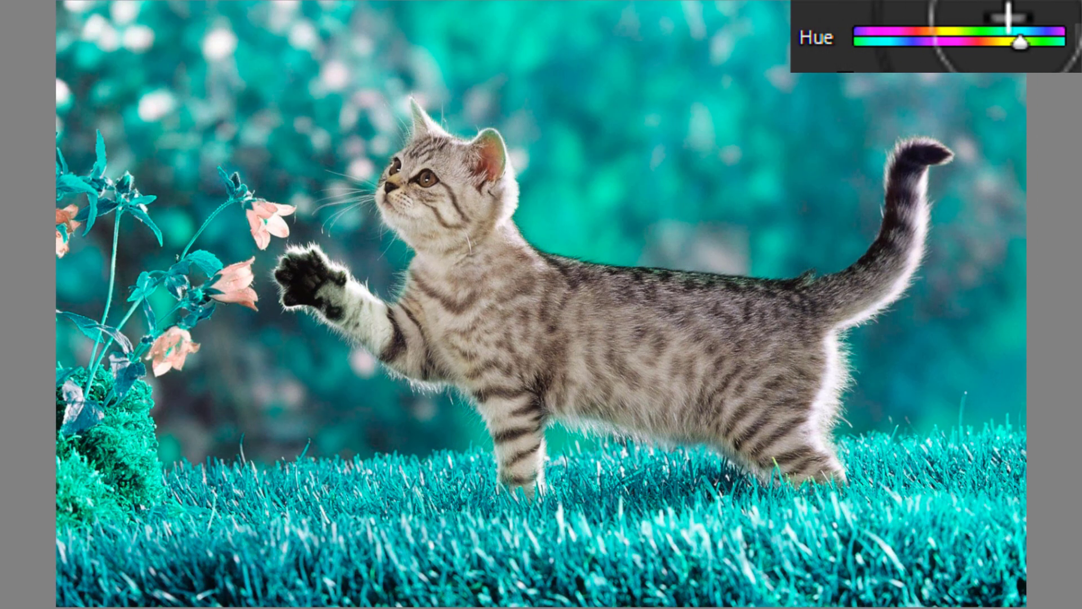
Step: Shift the masked background's Hue from teal to purple, kitten unchanged
left_click_drag(1015, 42, 1063, 42)
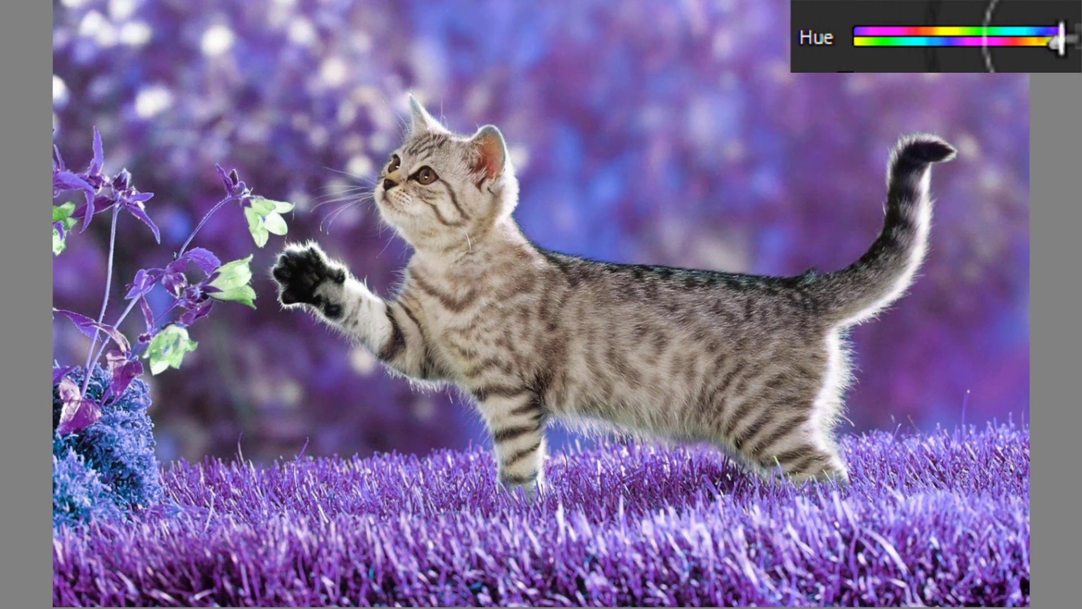
left_click_drag(1069, 44, 973, 52)
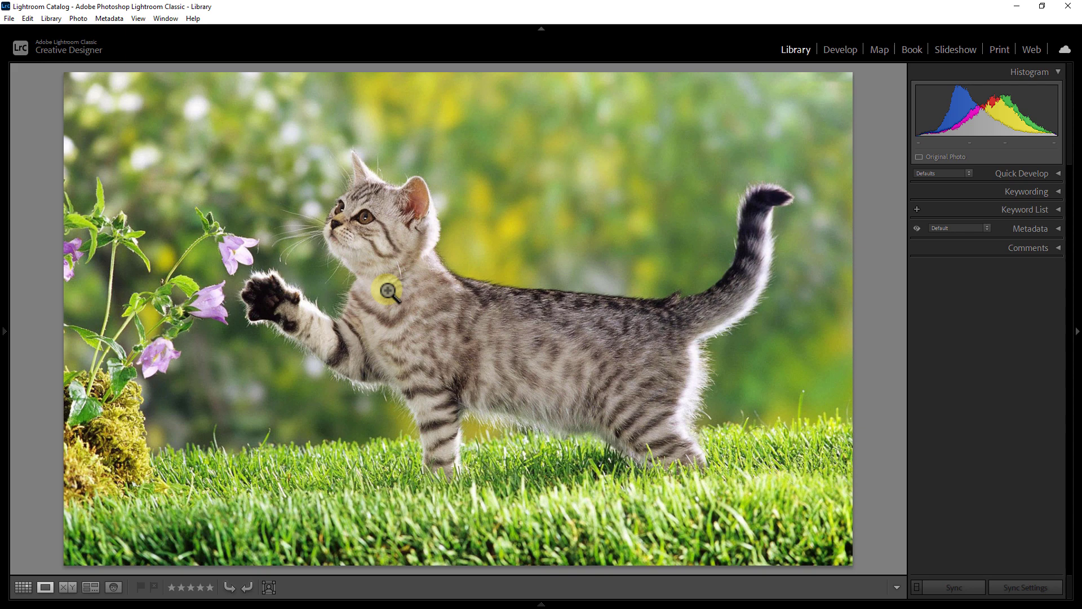
mouse_move(480, 223)
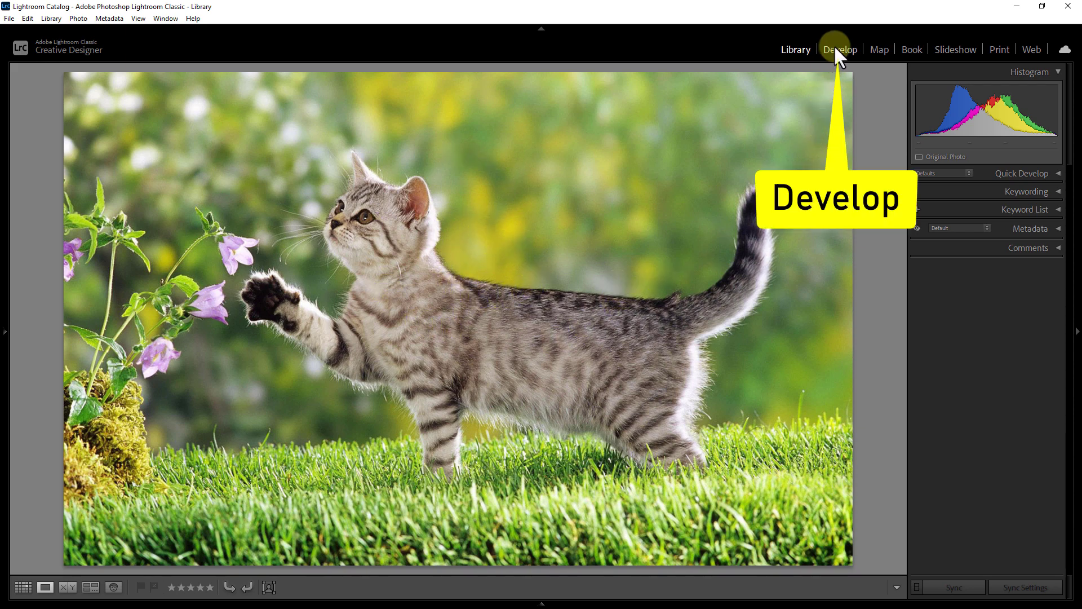
Step: Switch the kitten photo to the Develop module for editing
left_click(840, 48)
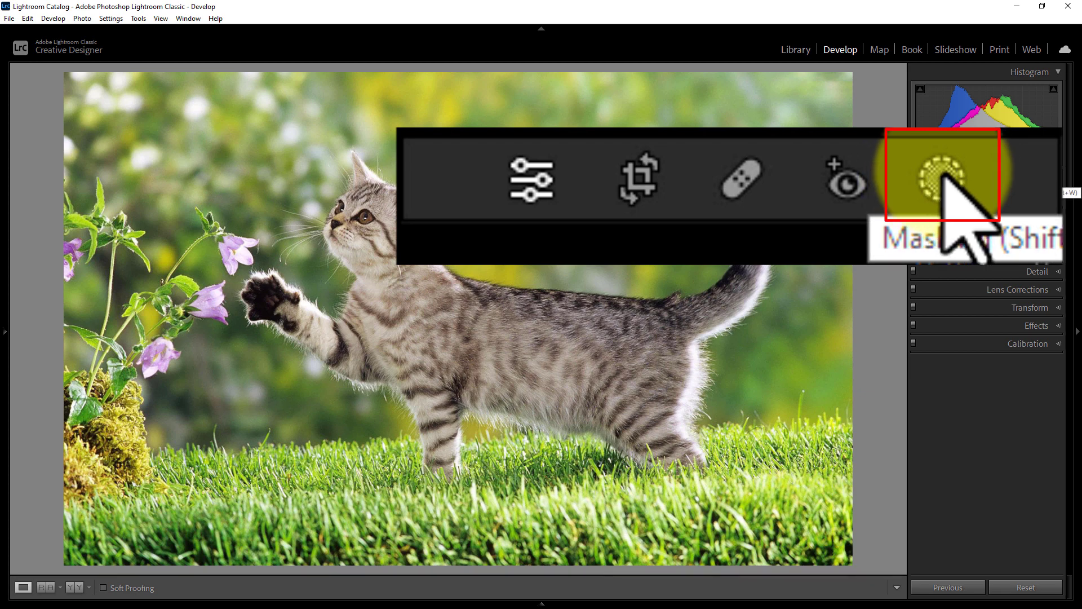
Step: Add a new Background mask that auto-selects everything behind the kitten
left_click(942, 173)
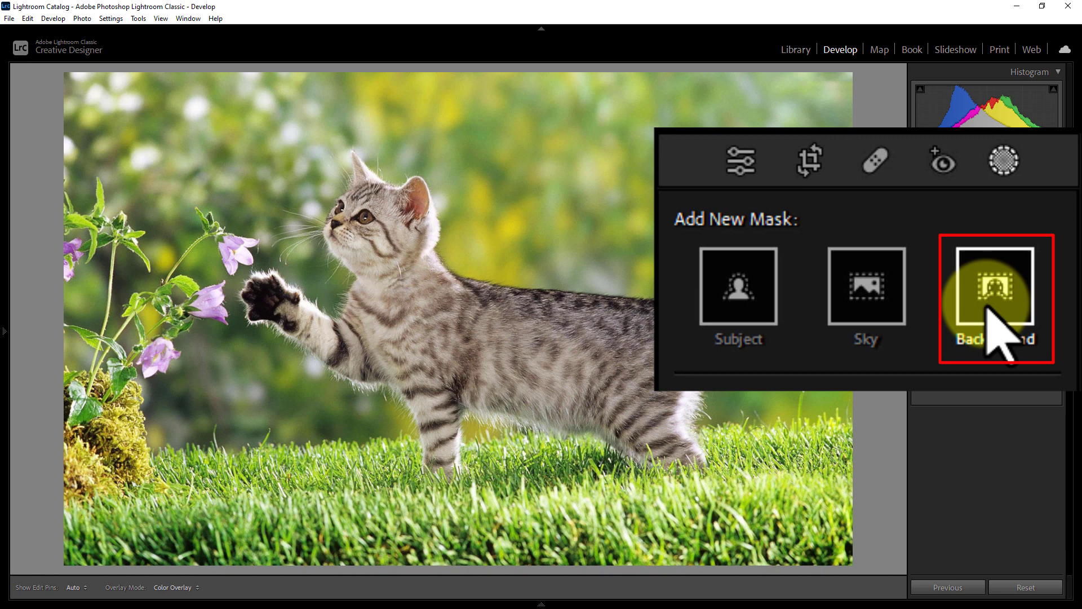
mouse_move(998, 296)
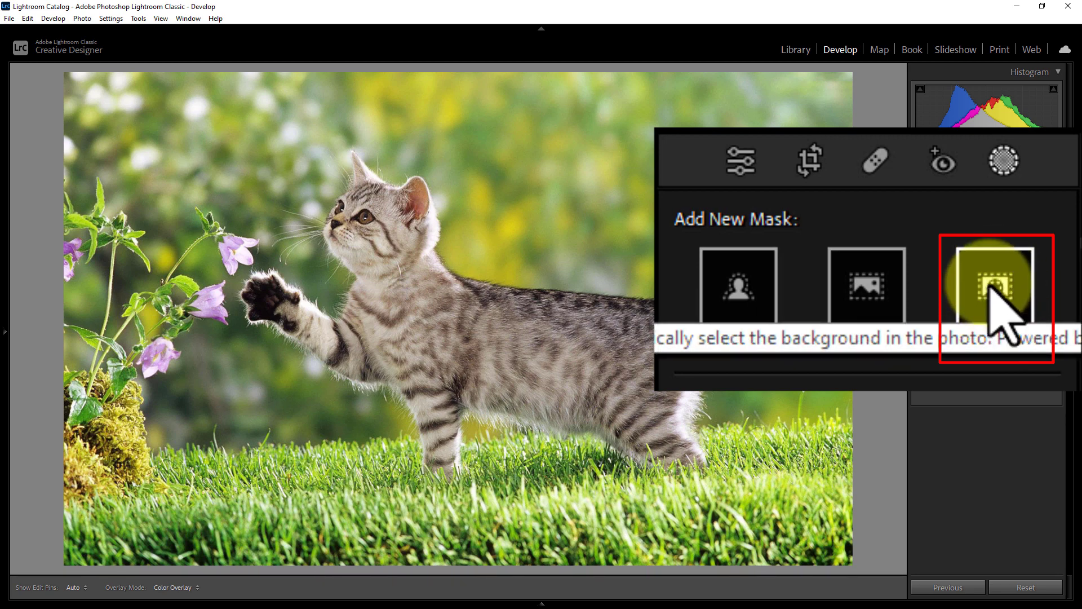
left_click(1001, 287)
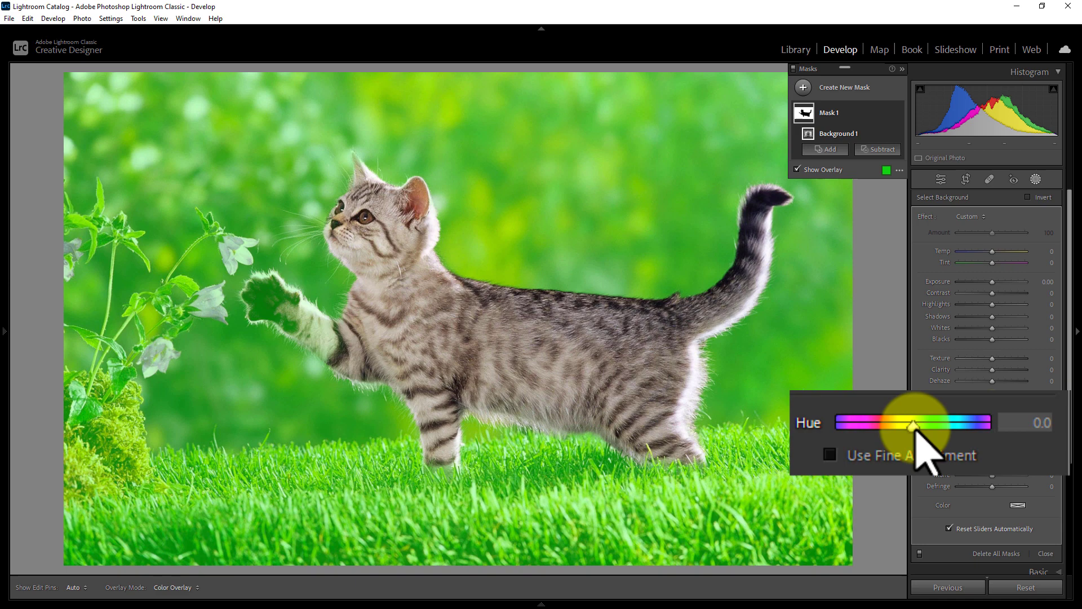
Step: Settle the background mask's Hue at -43, turning the greenery orange around the grey kitten
left_click_drag(901, 423, 983, 426)
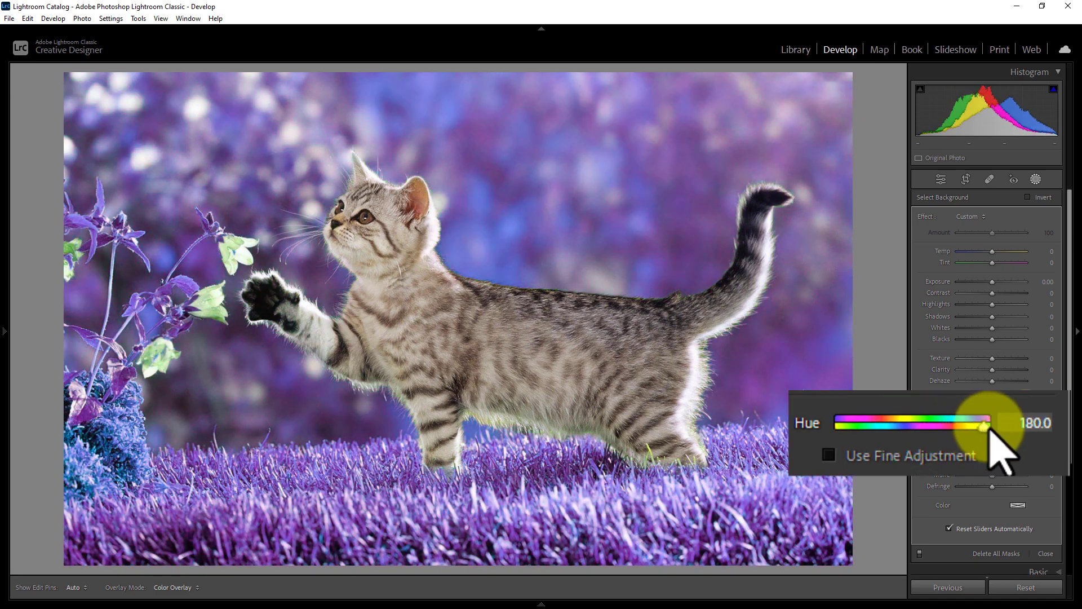
left_click_drag(980, 426, 869, 426)
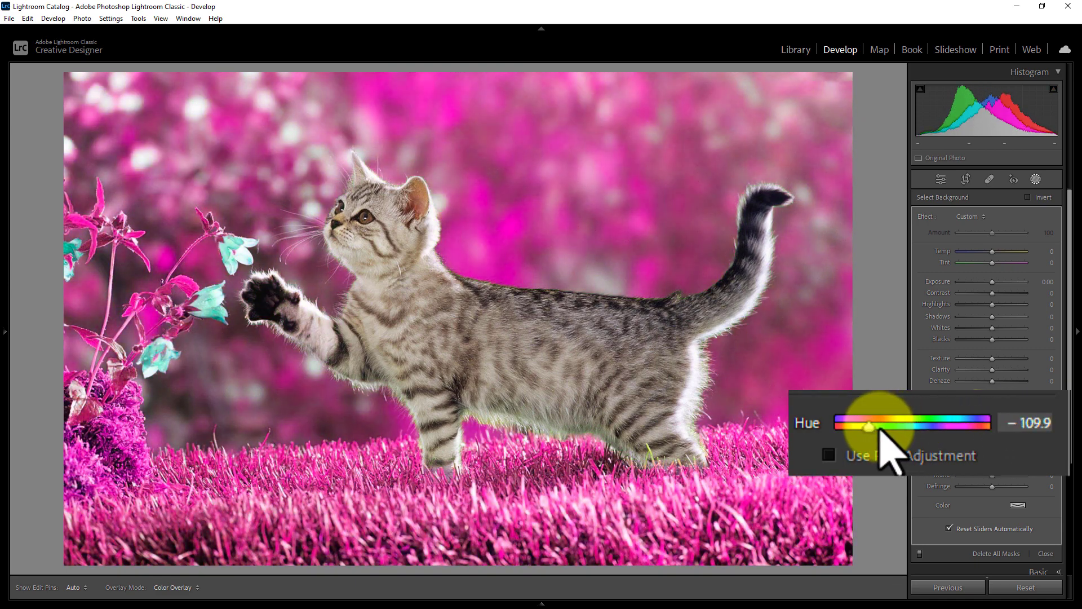
left_click_drag(869, 429, 842, 429)
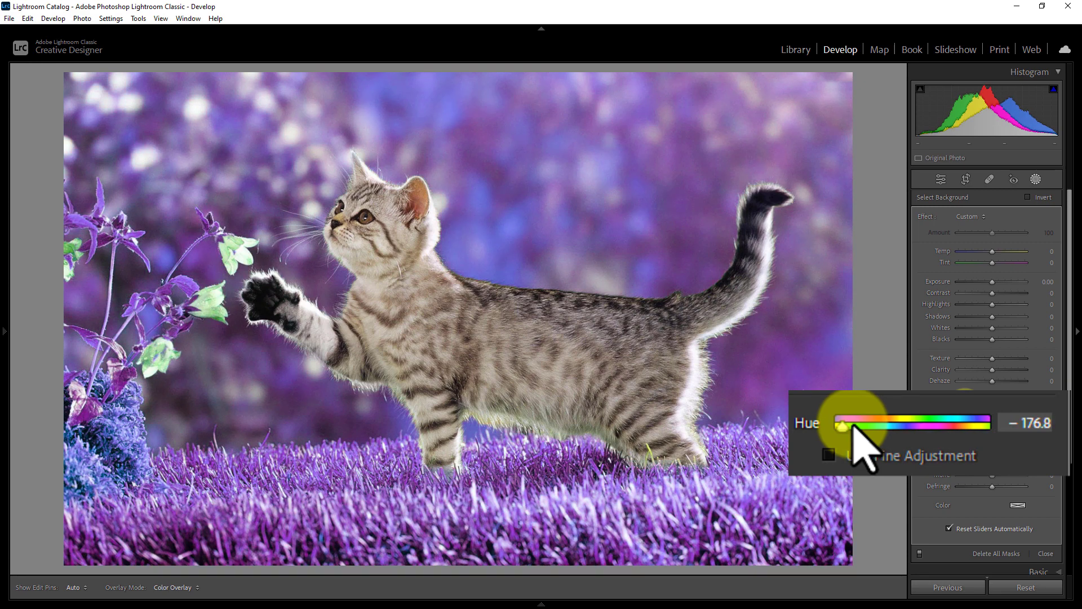
left_click_drag(843, 428, 895, 428)
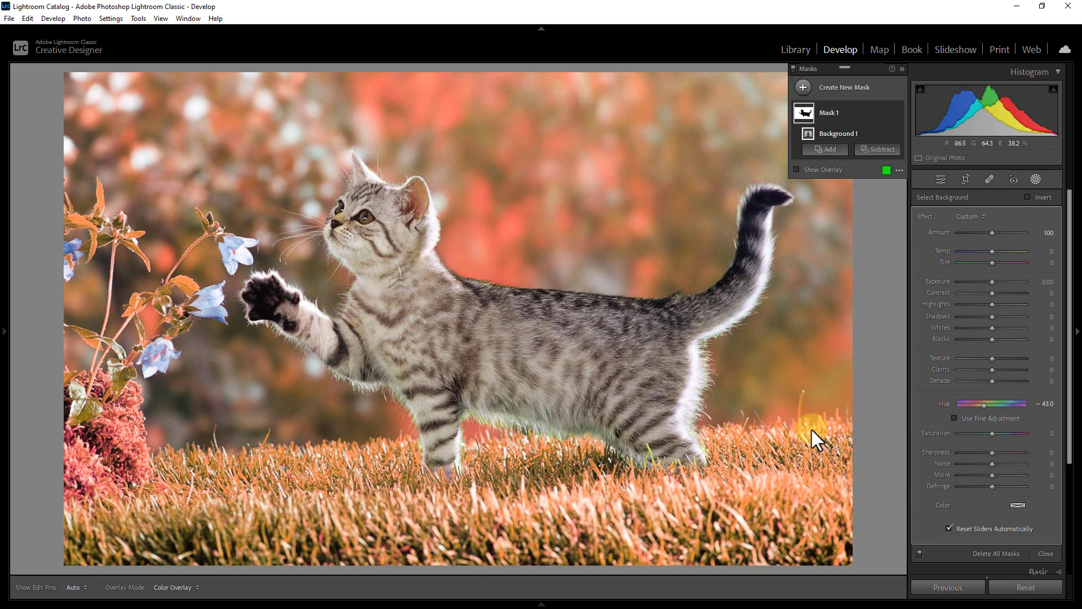
left_click(497, 420)
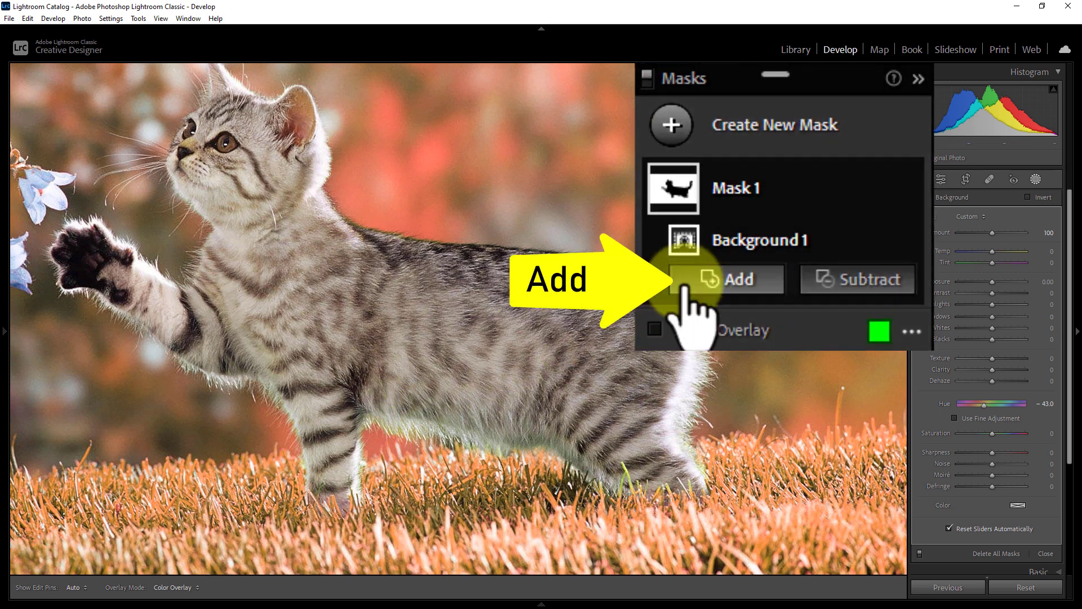
Step: Add a Brush component to the Background 1 mask for refining edges
left_click(725, 278)
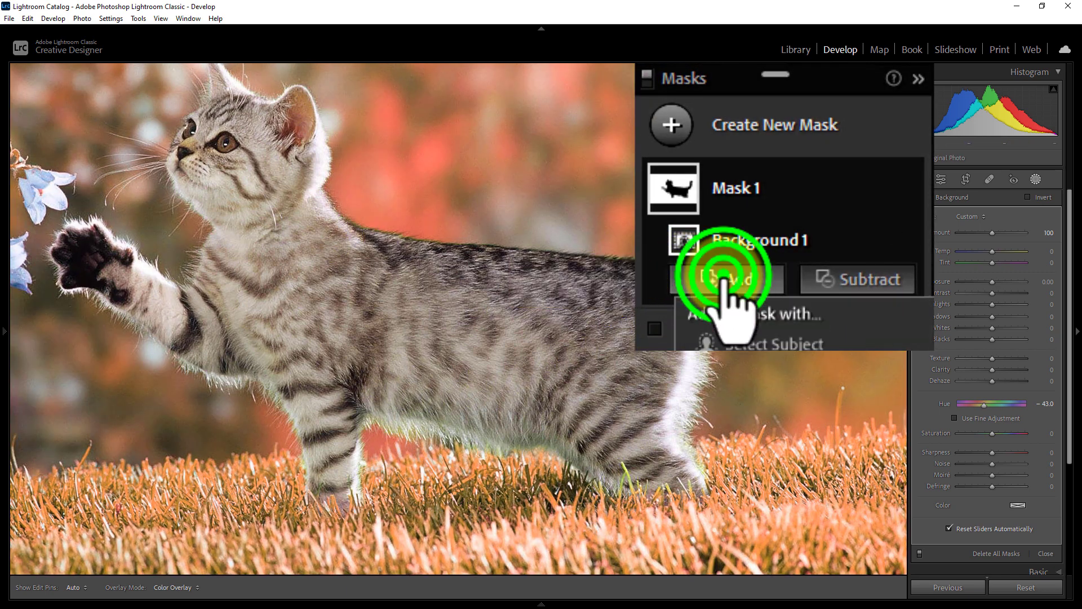
left_click(728, 280)
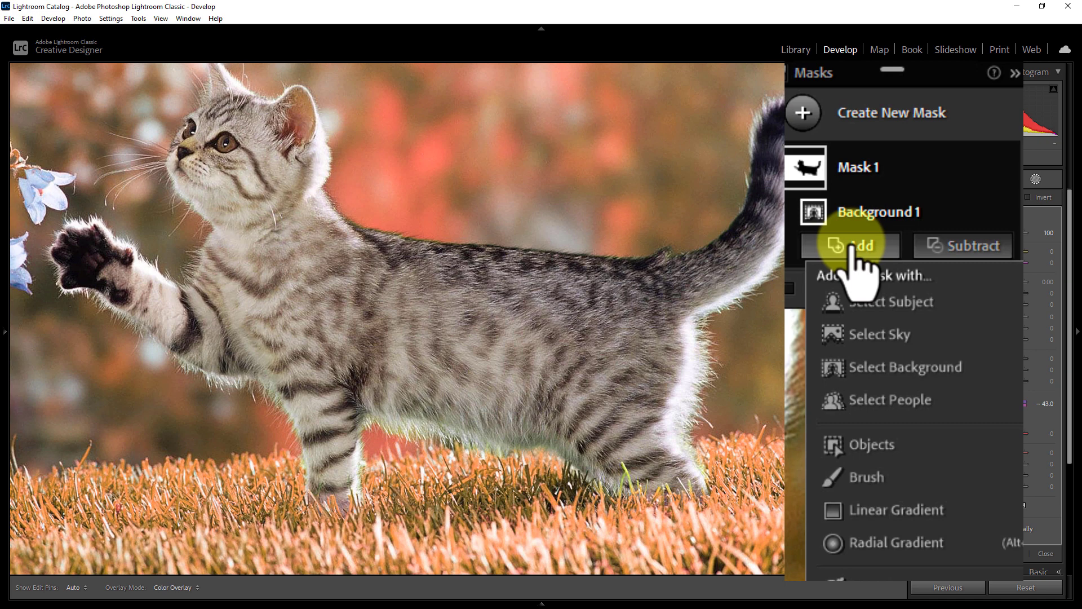
mouse_move(866, 477)
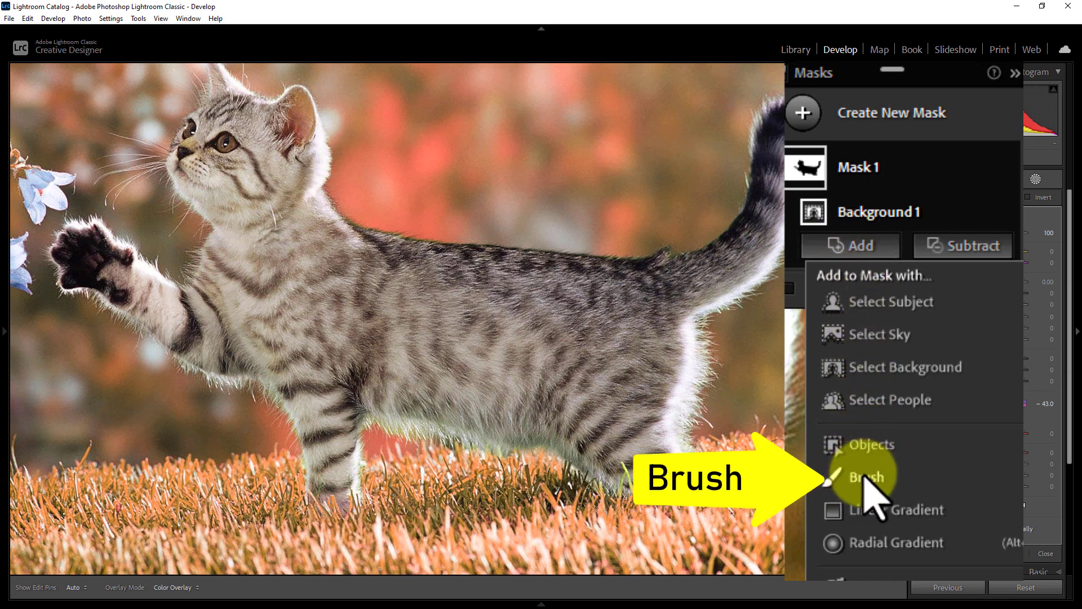
left_click(859, 478)
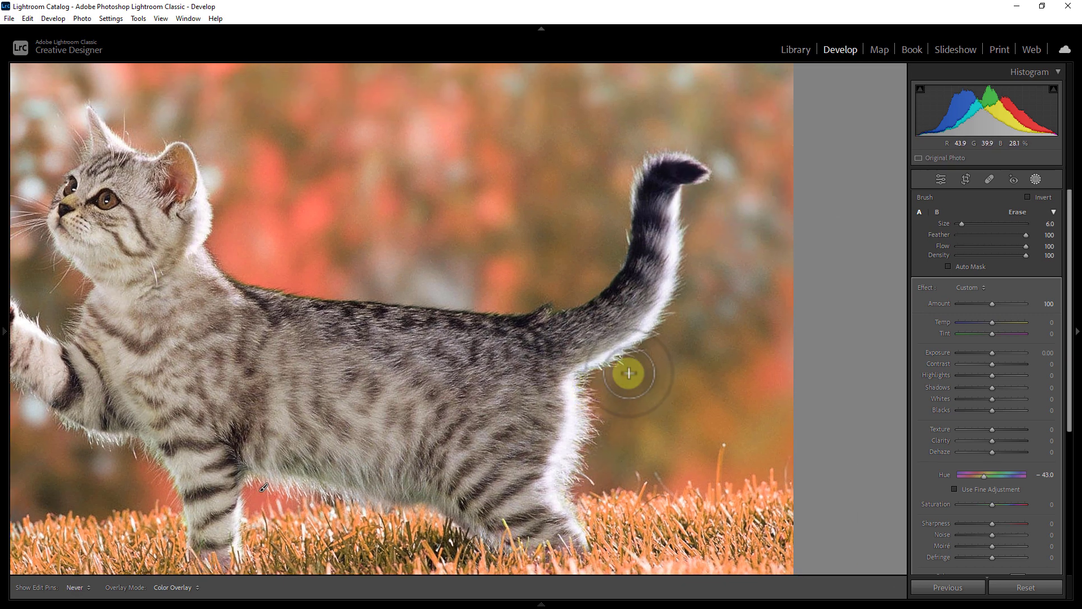
Step: Brush along the fur fringe near the tail and rear so it blends with the orange background
left_click_drag(629, 373, 631, 150)
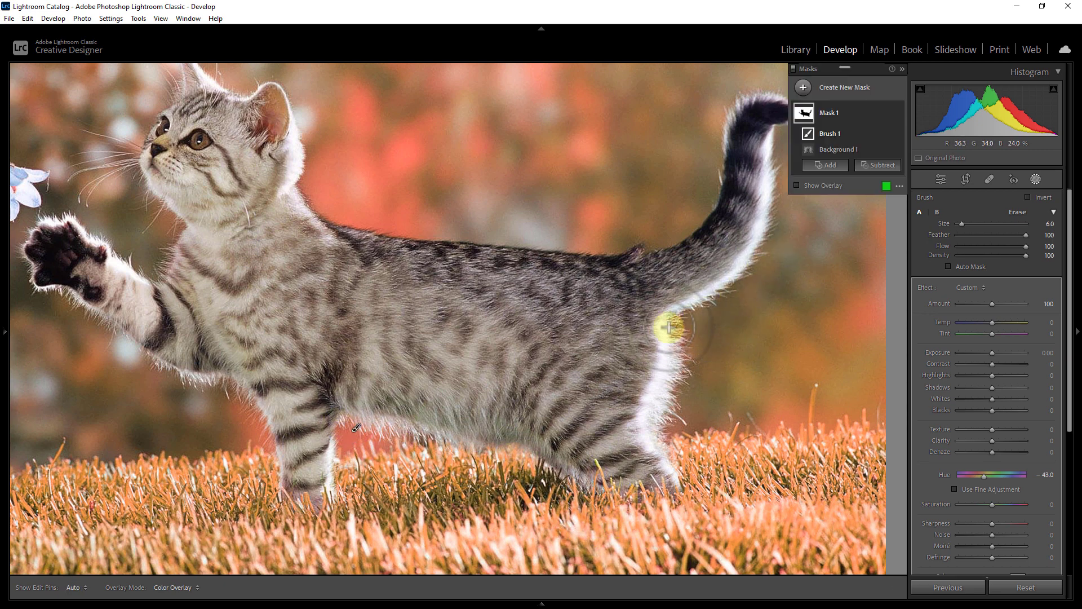
left_click_drag(677, 328, 563, 404)
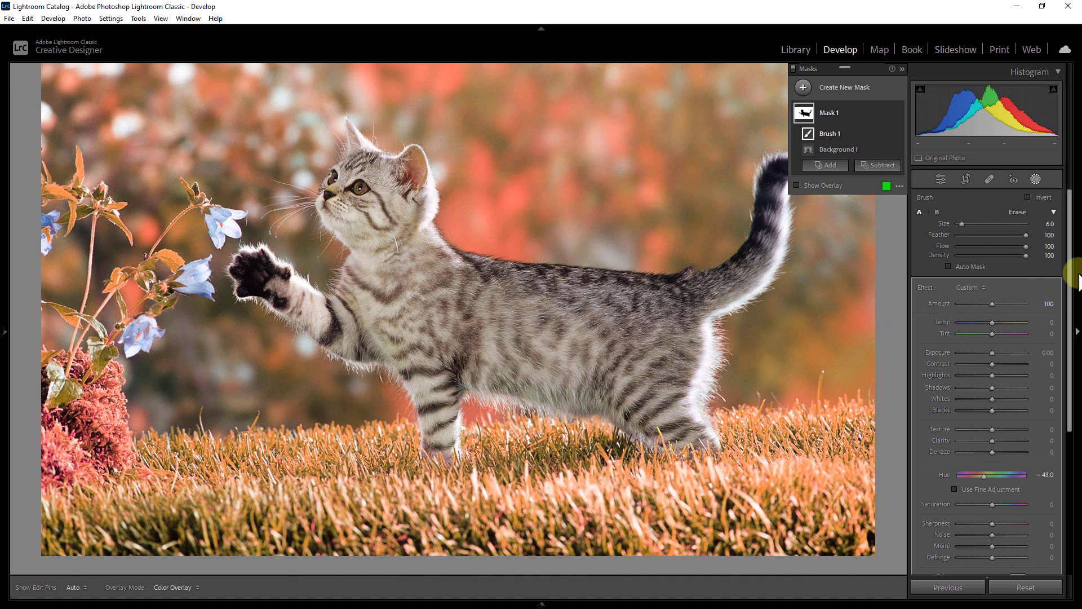
Step: Close the masking panel, keeping the orange background and grey kitten
scroll("down", 3)
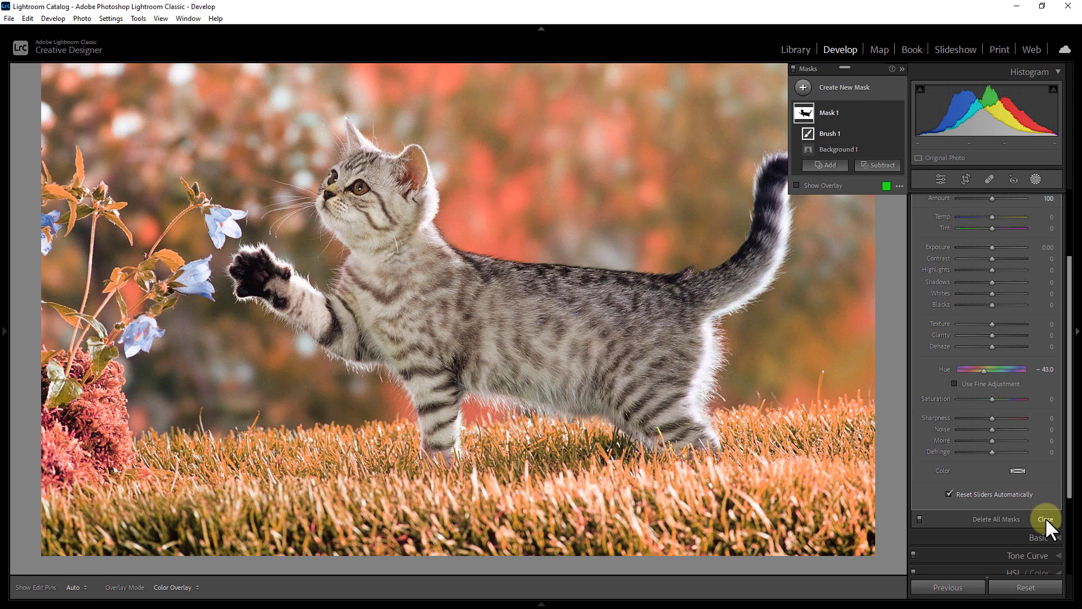
left_click(1045, 518)
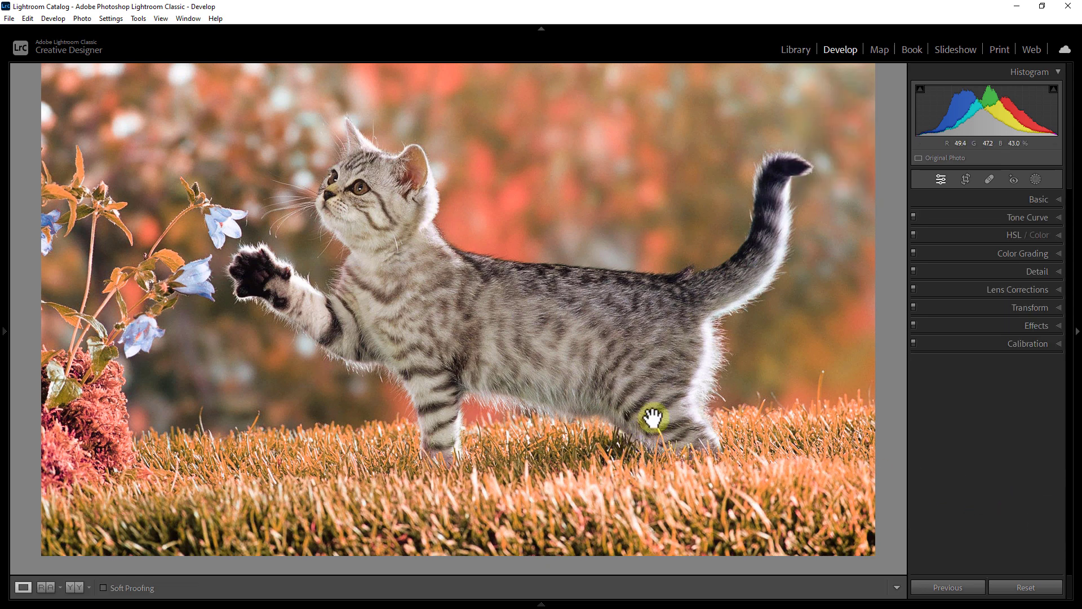